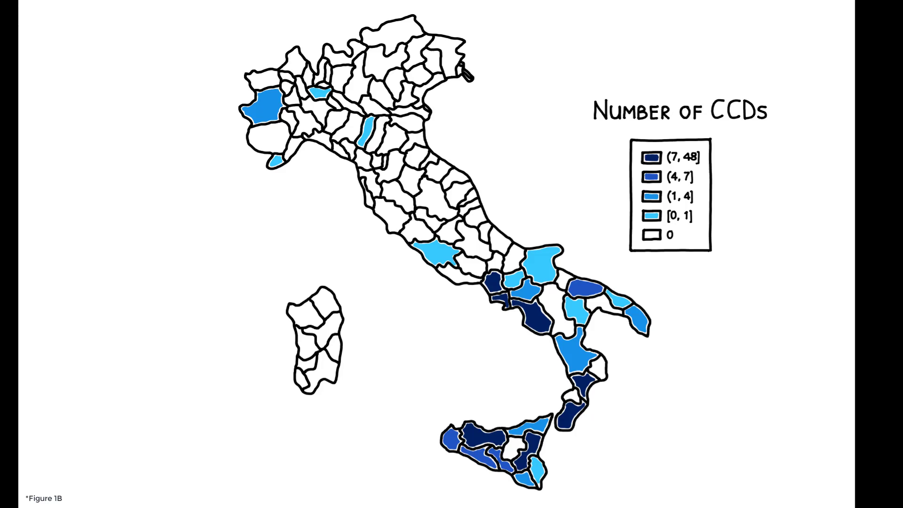
{"action": "key", "text": "right"}
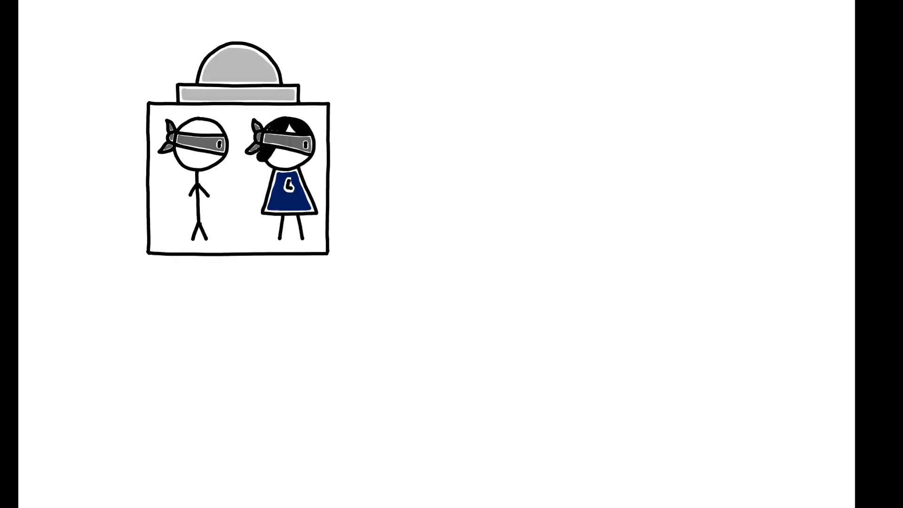